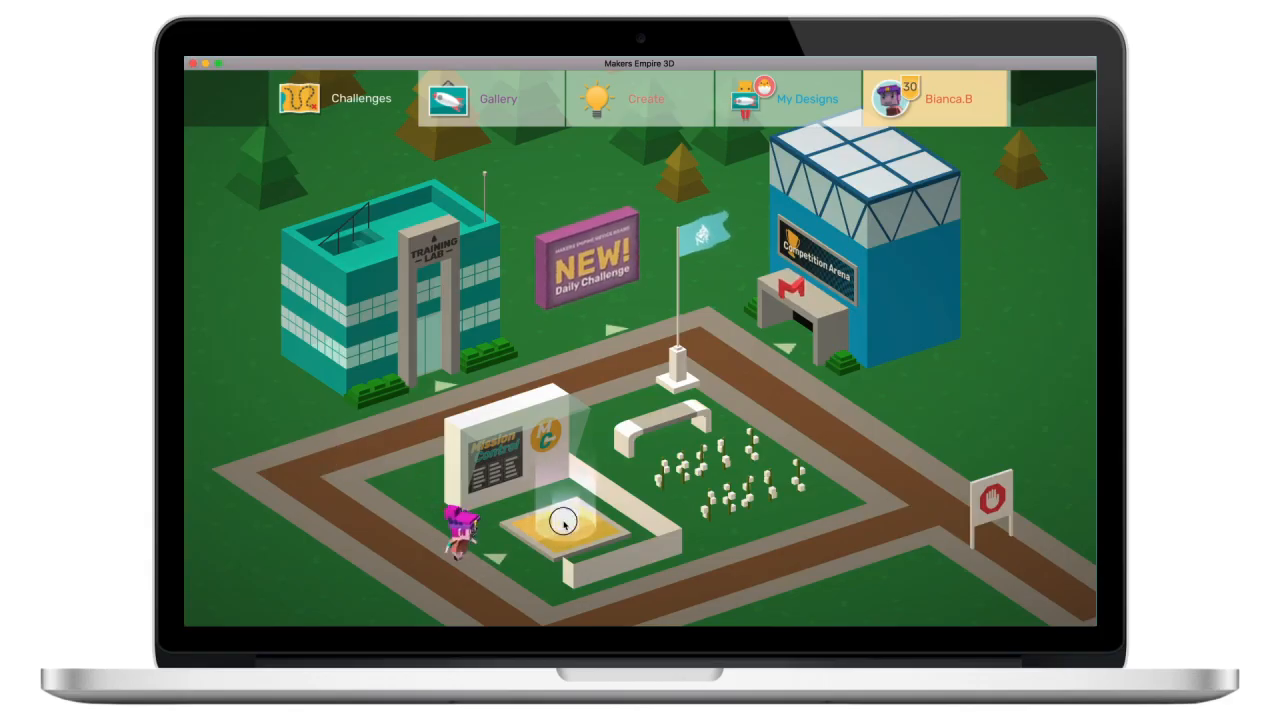
Open Mission Control and scroll the challenge map down to the Sneaky Pirates card
left_click(565, 525)
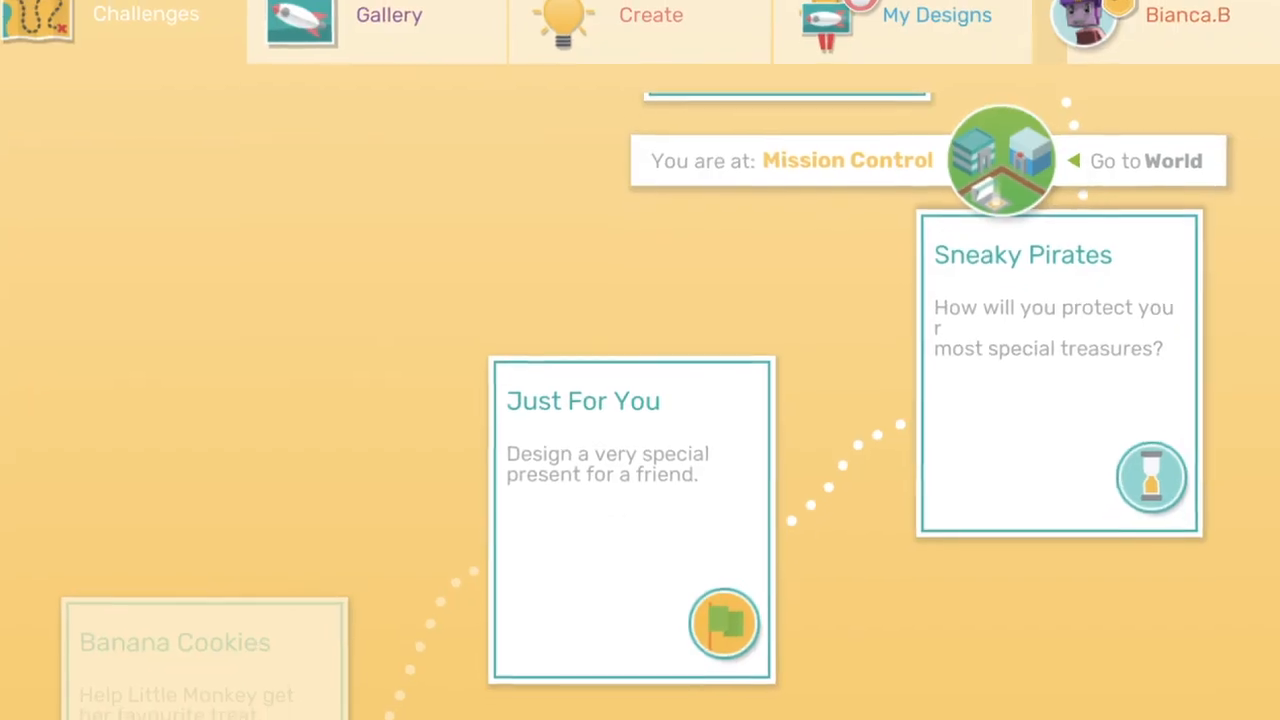
scroll("down", 3)
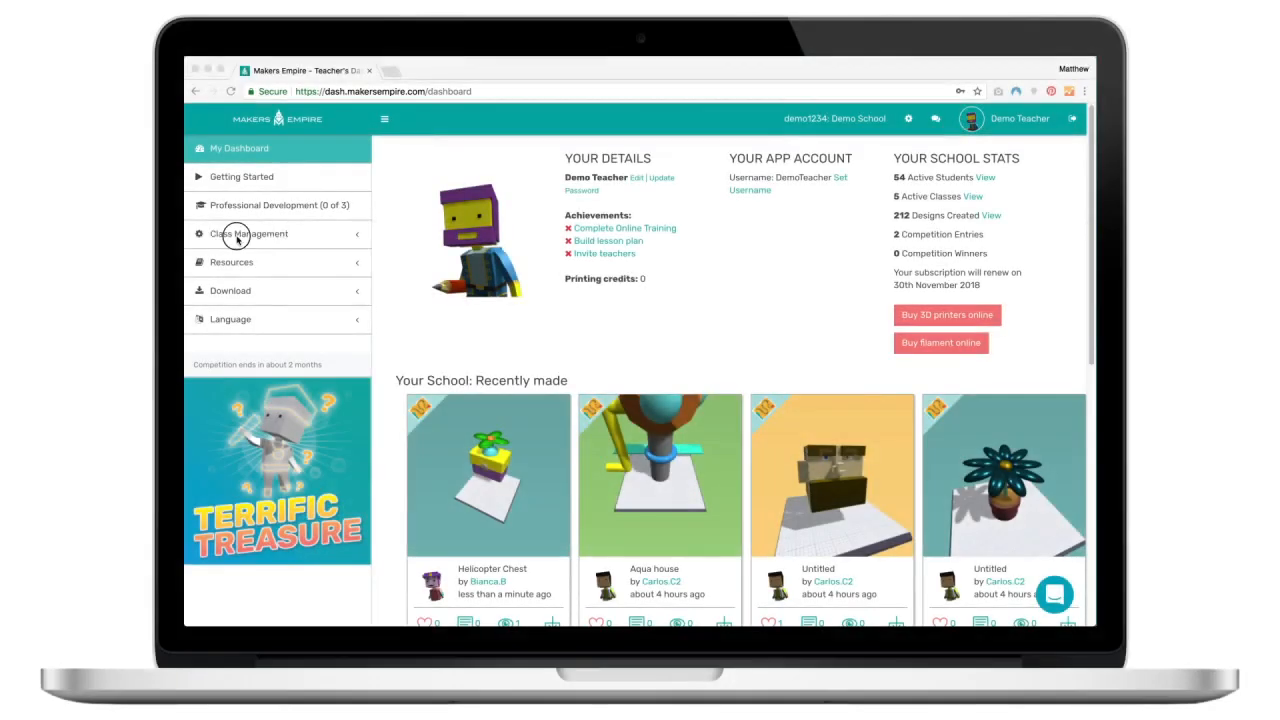
Expand Class Management in the sidebar and go to the Classes page
left_click(250, 233)
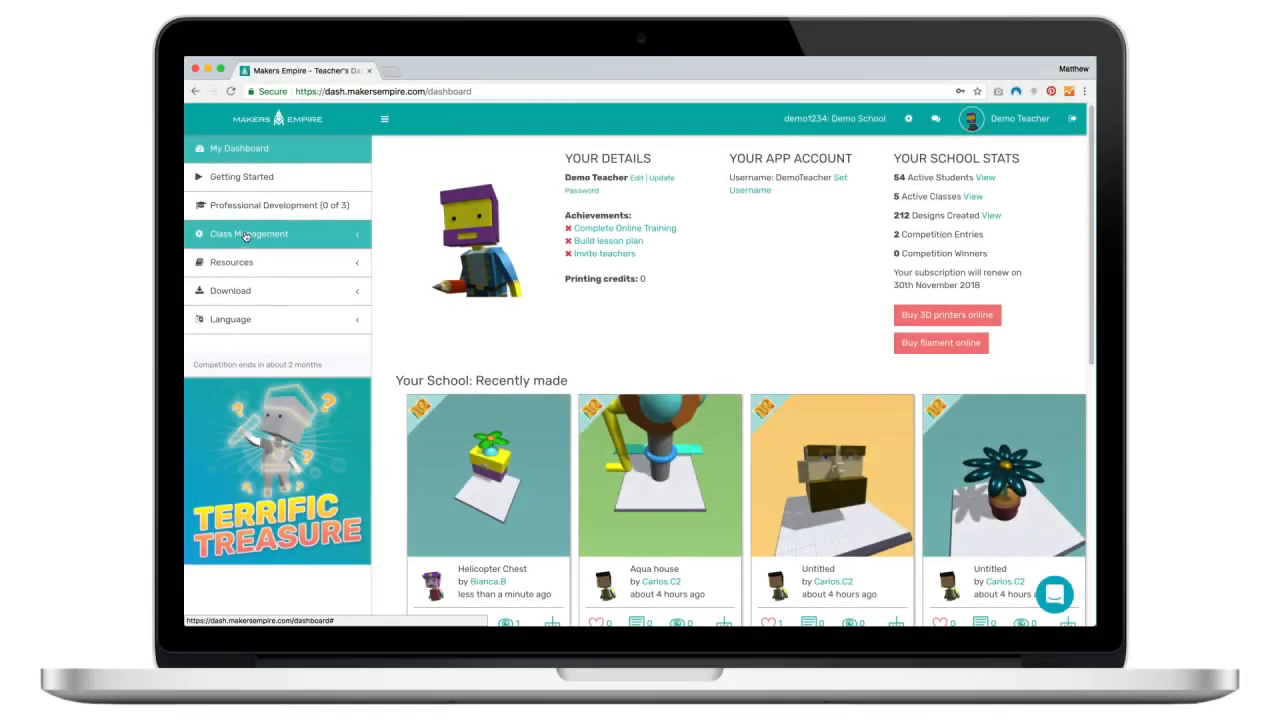
left_click(248, 233)
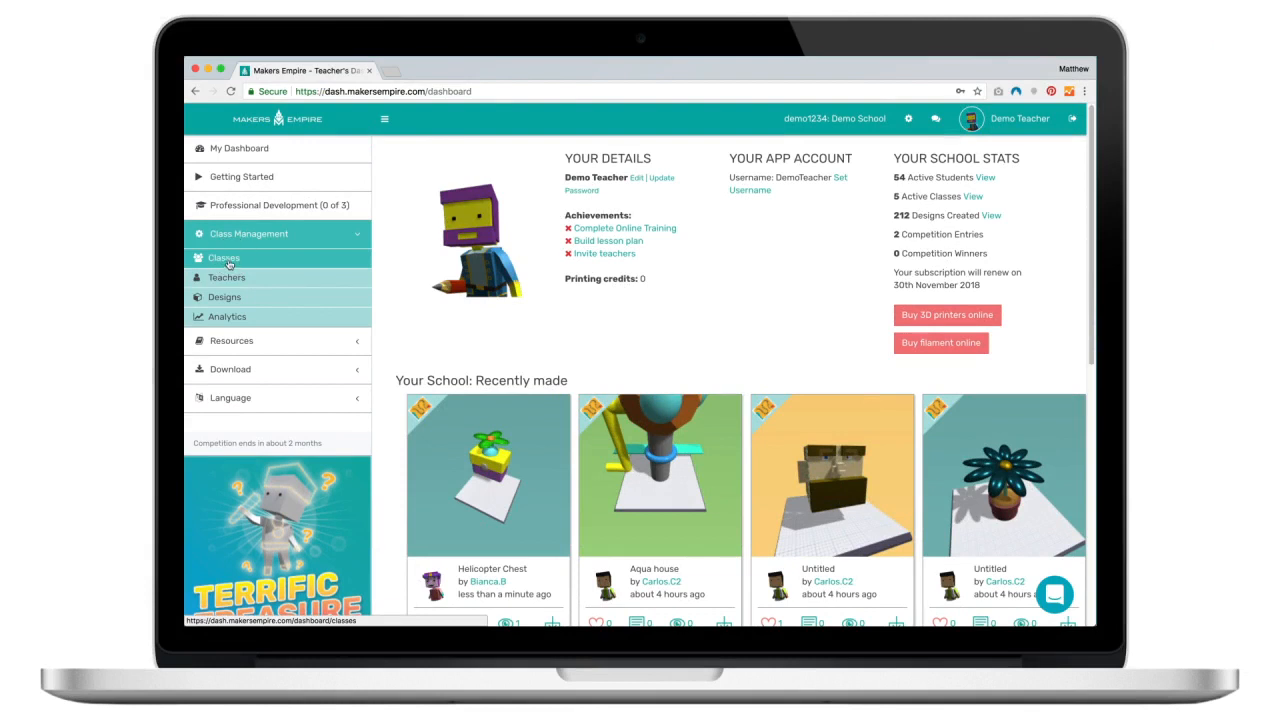
left_click(224, 257)
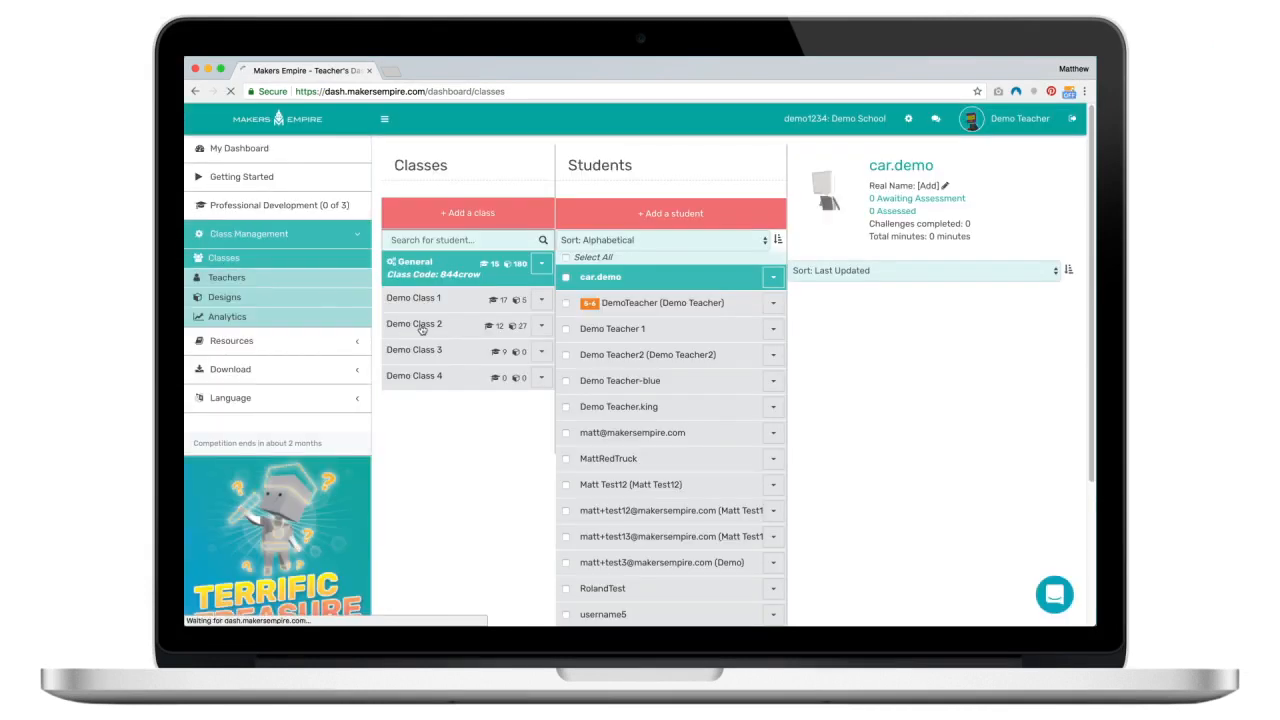
left_click(414, 324)
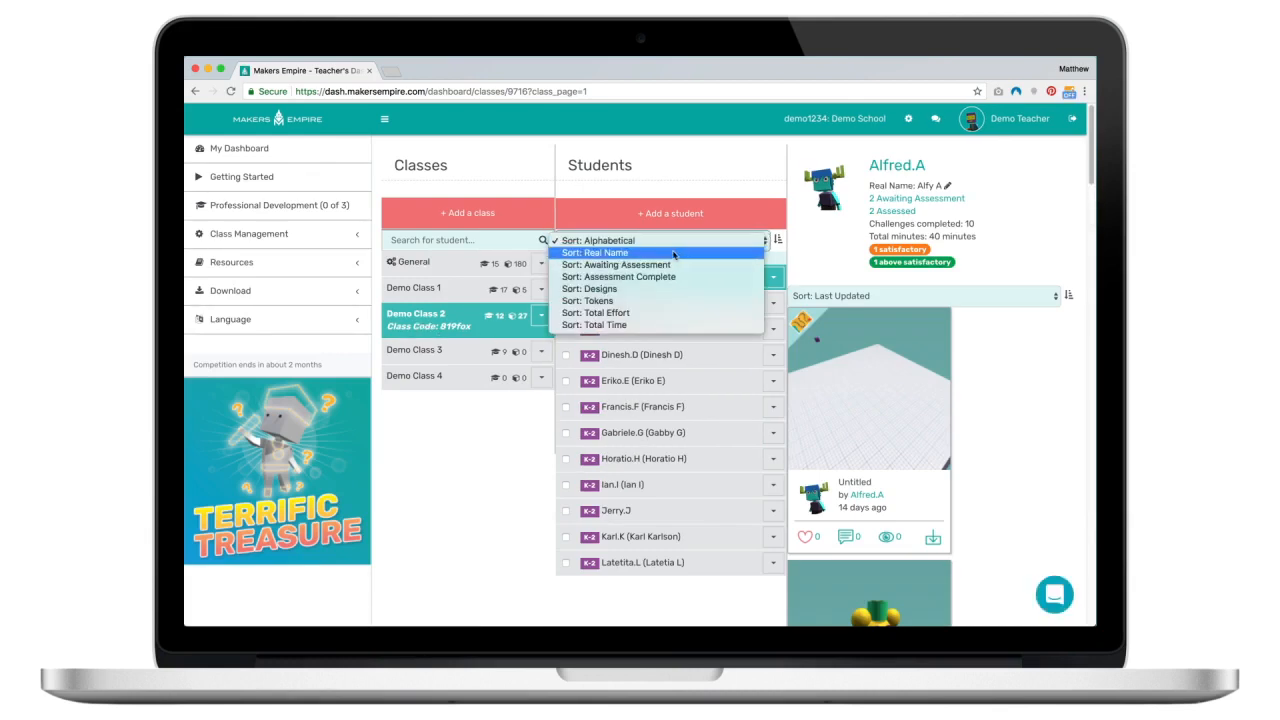
left_click(622, 264)
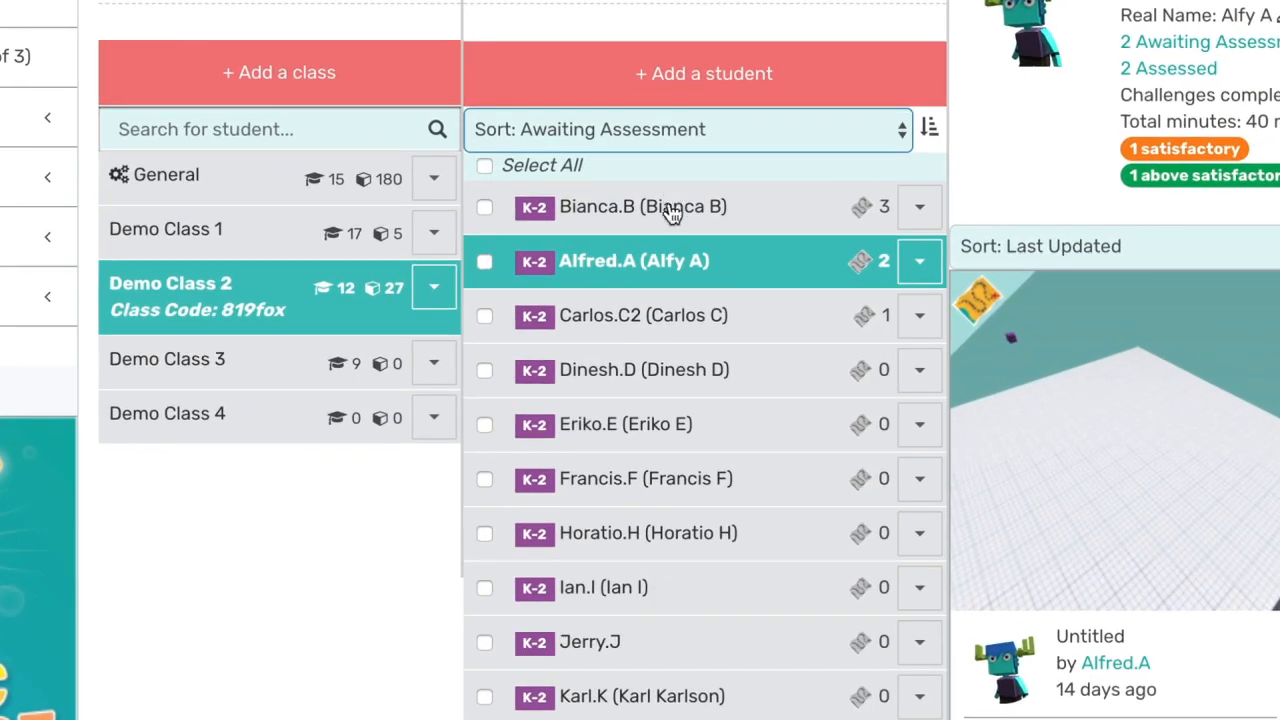
mouse_move(370, 603)
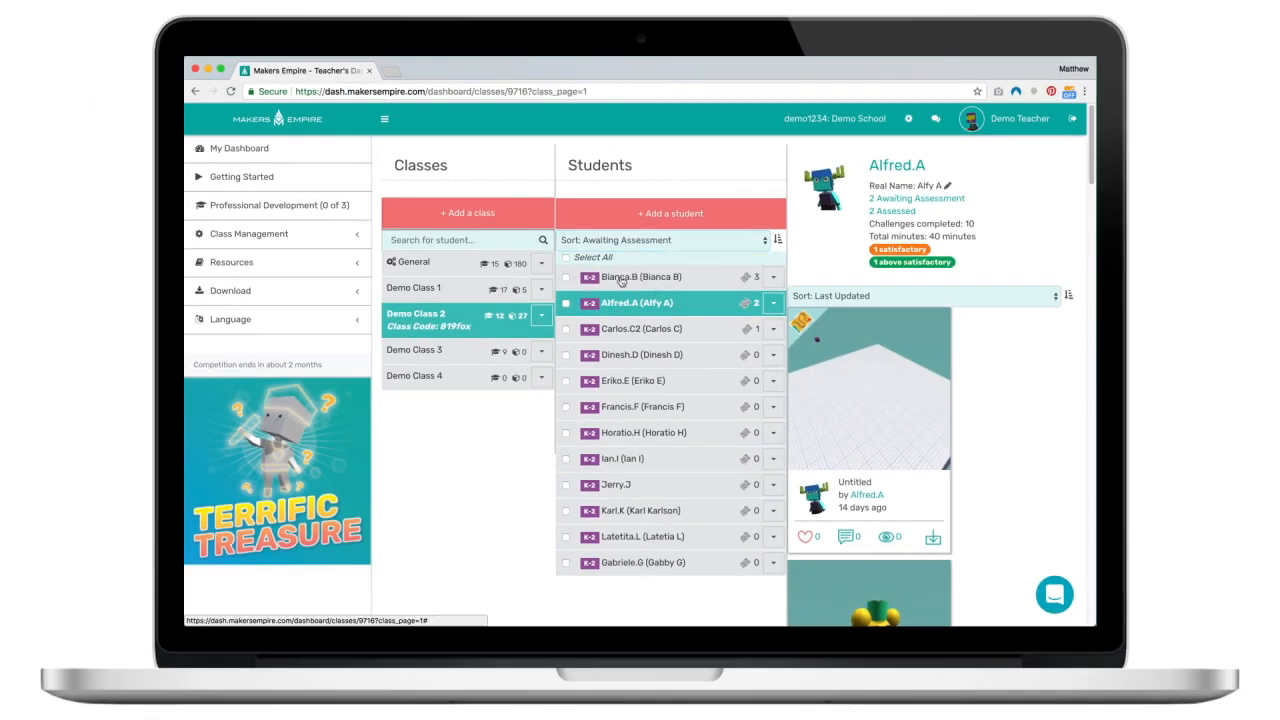
left_click(640, 277)
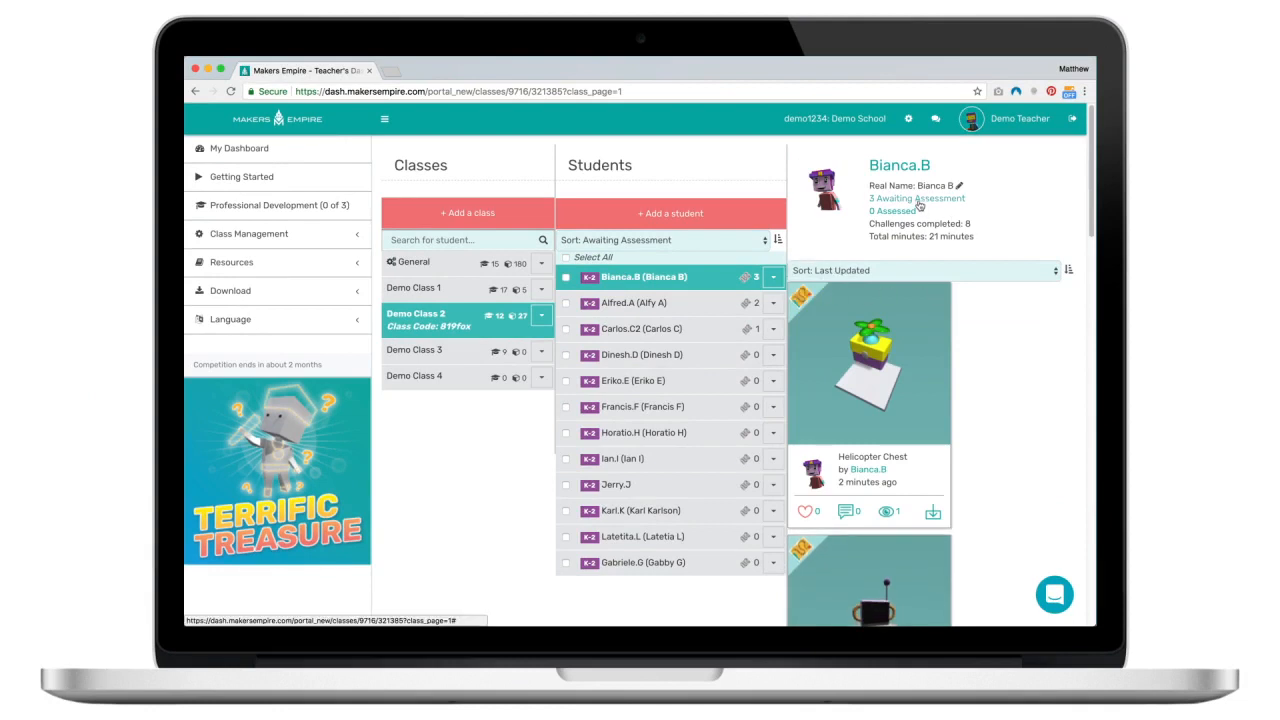
Open Bianca's design awaiting assessment and set its result to Above Satisfactory
left_click(912, 198)
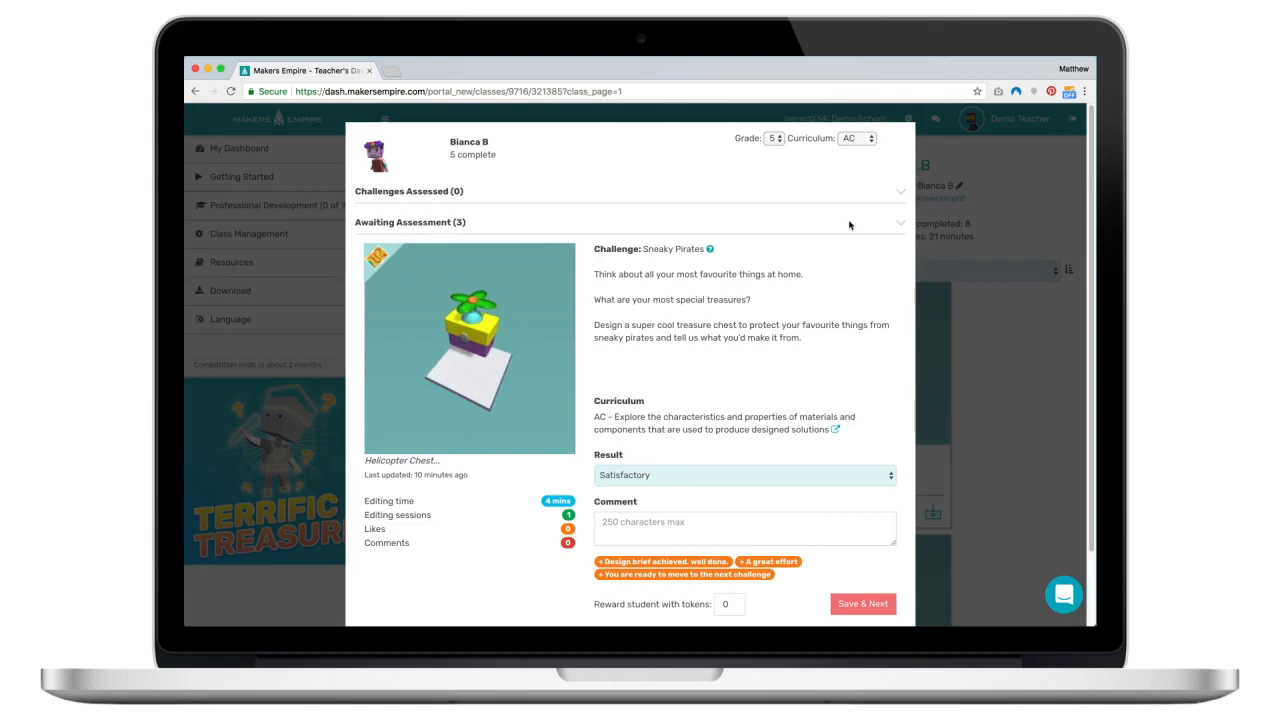
mouse_move(870, 289)
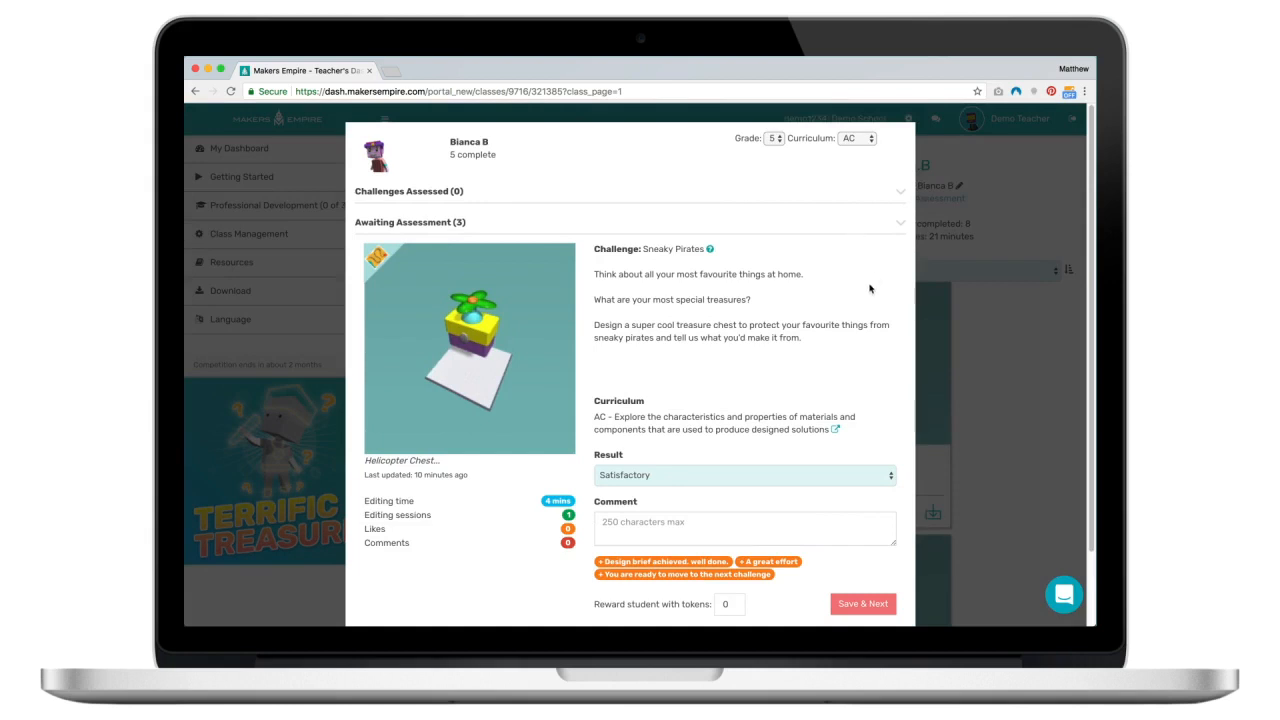
left_click(744, 475)
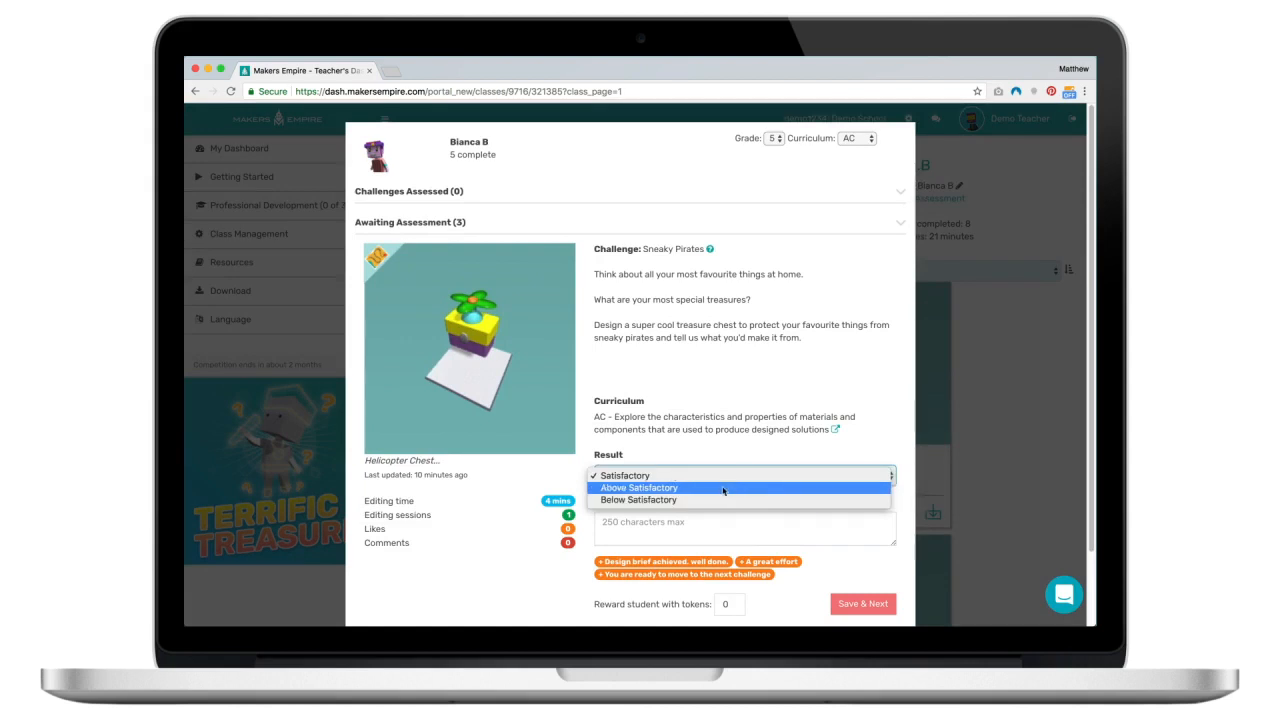
left_click(638, 487)
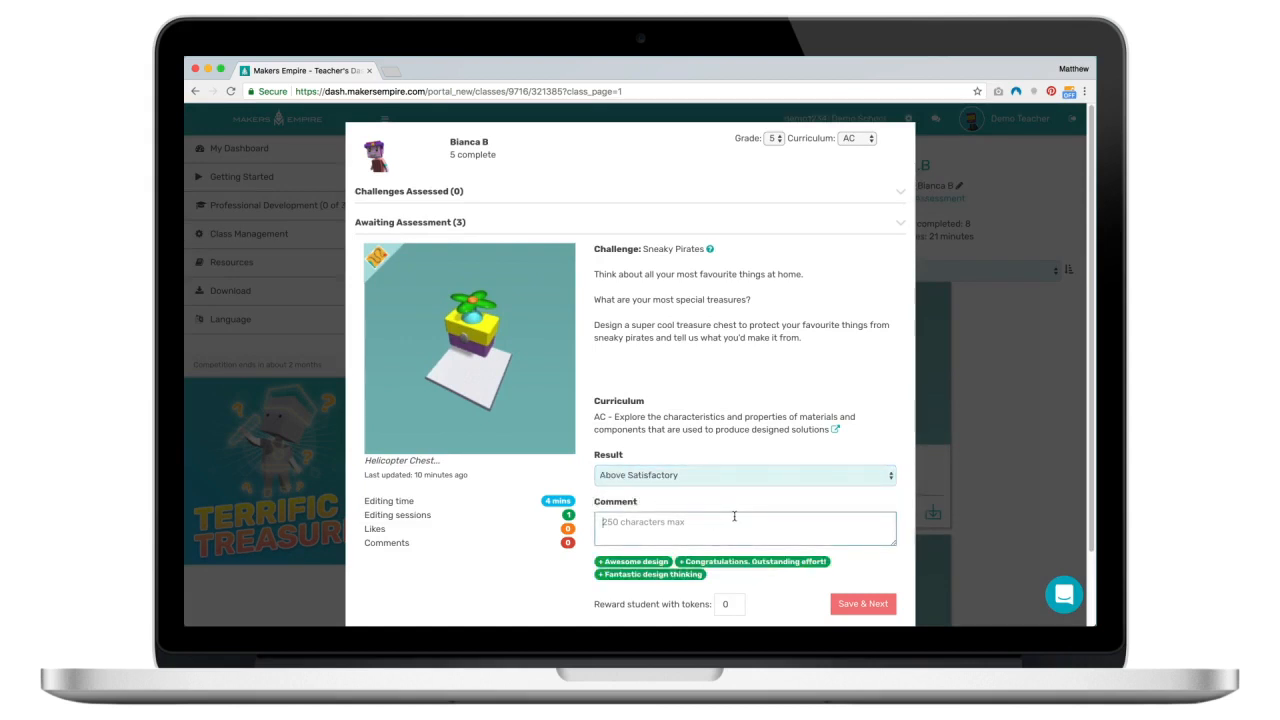
Comment 'Well done Bianca. You have really understood the brief well!' and reward 10 tokens
type("Well o")
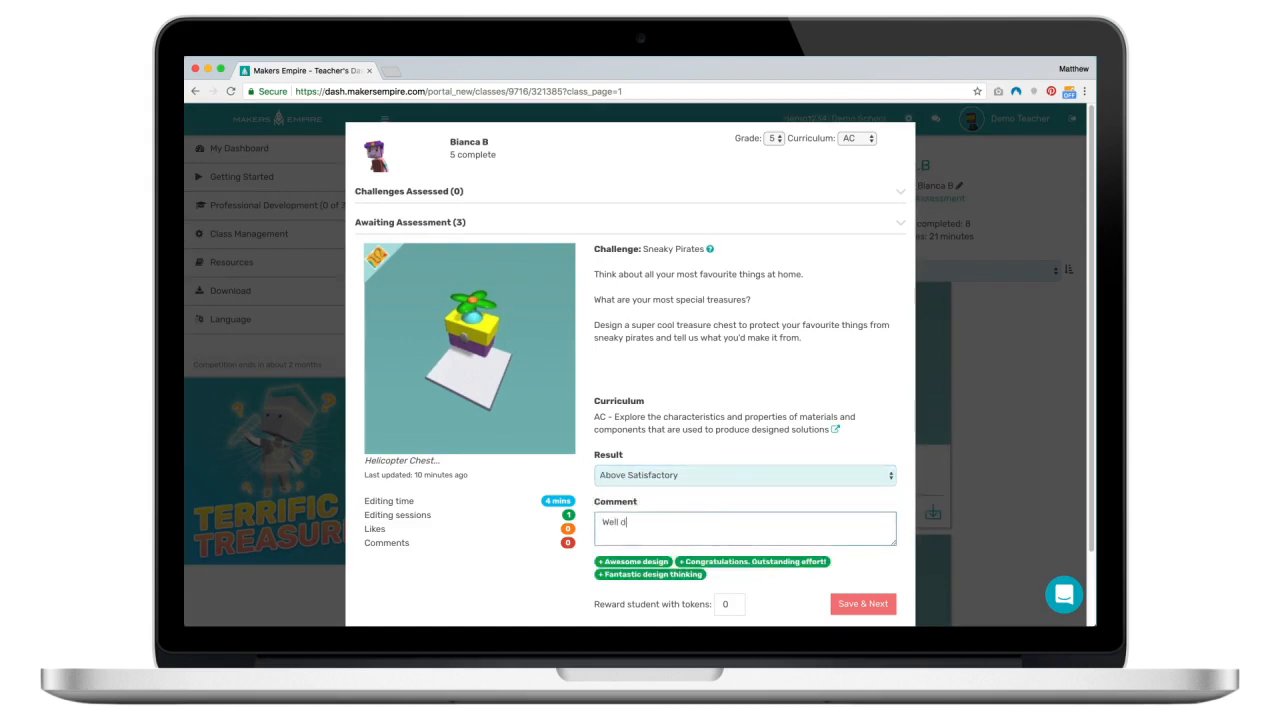
type("Well done Bianca. You hab")
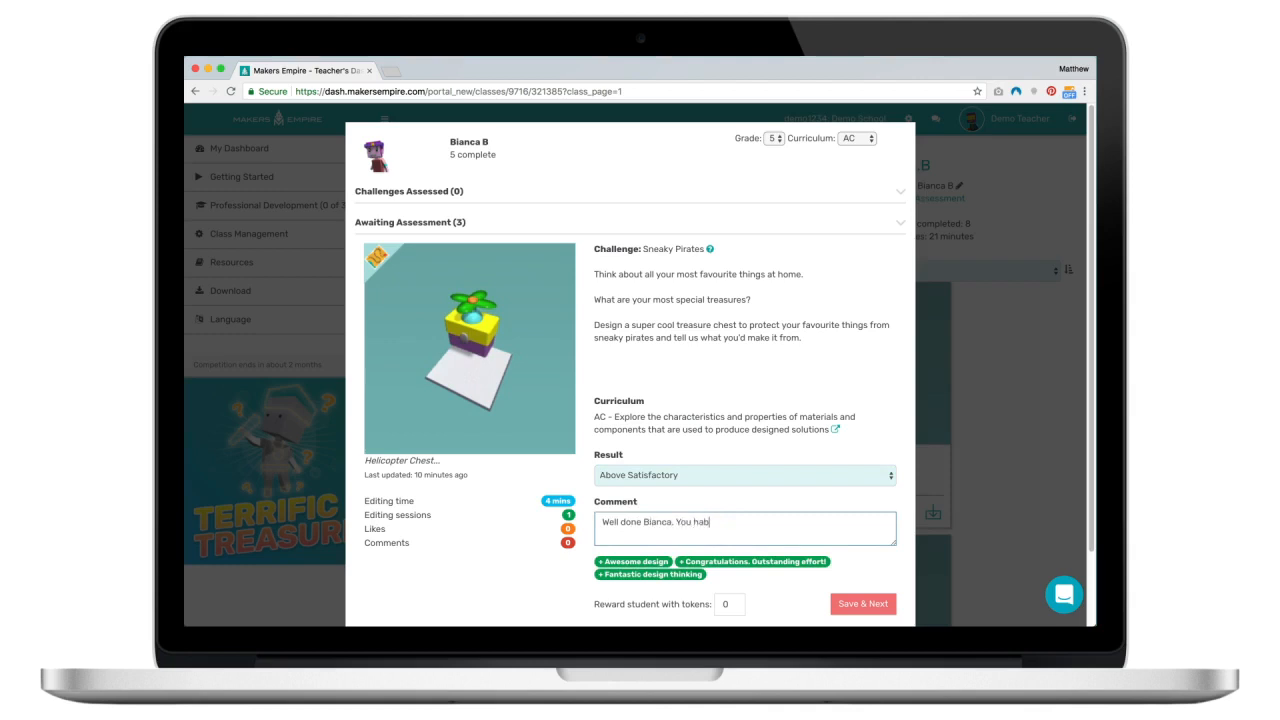
type("ve")
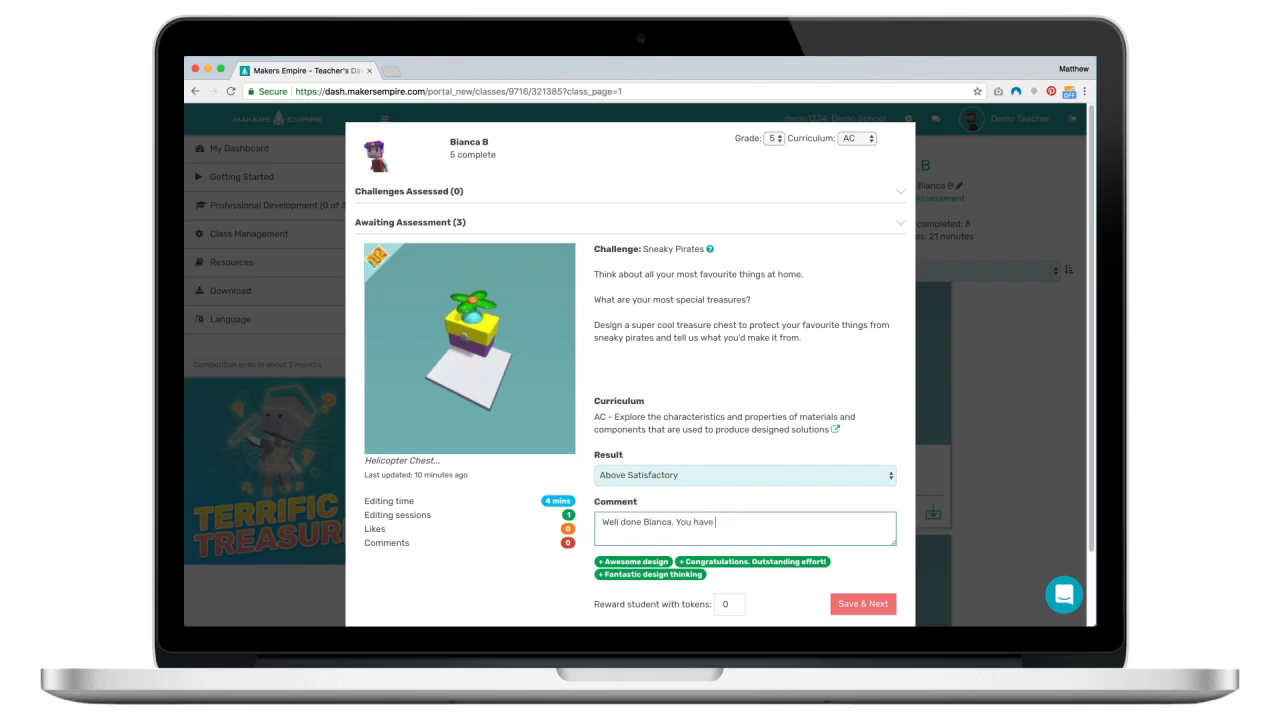
type("really understood the")
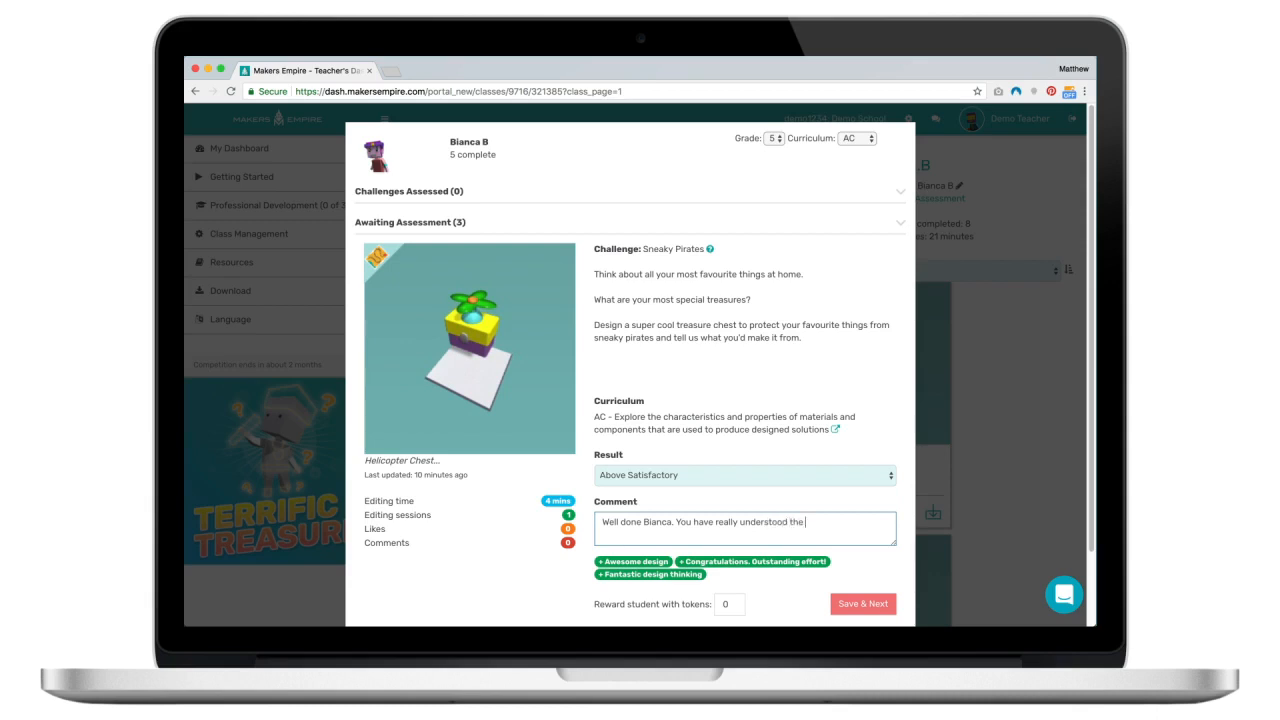
type("brief well!")
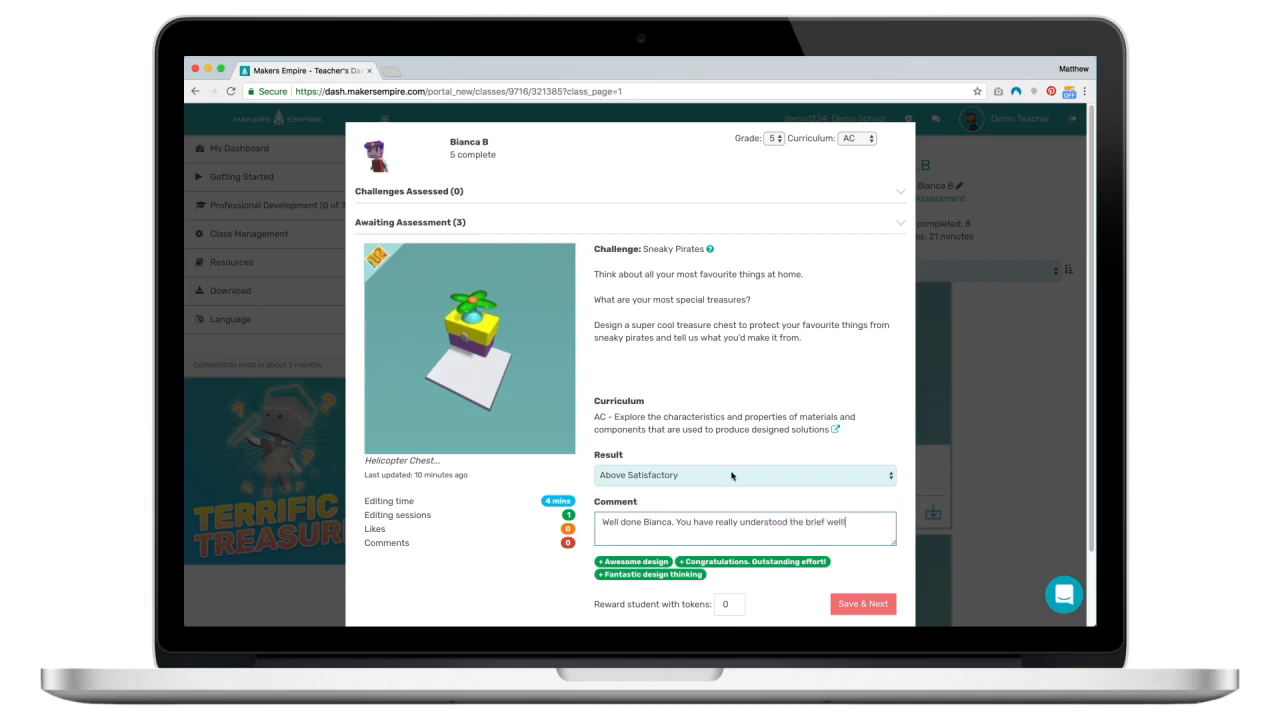
left_click(729, 604)
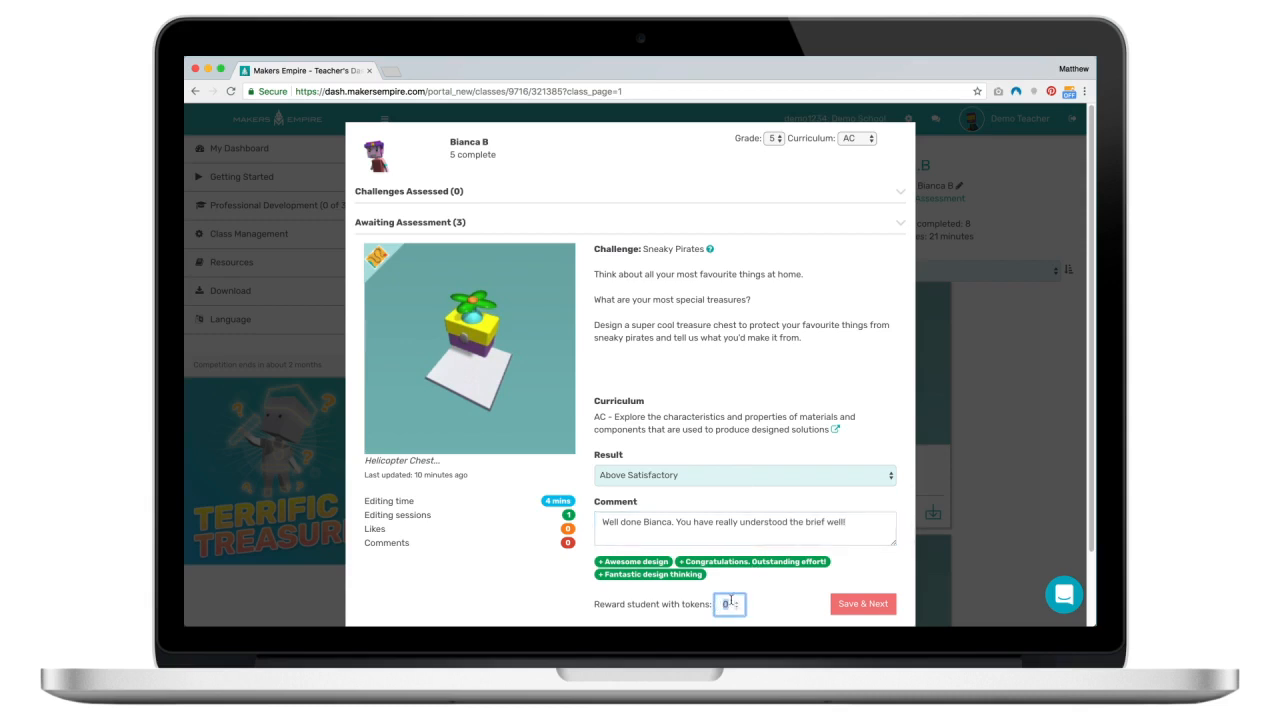
type("10")
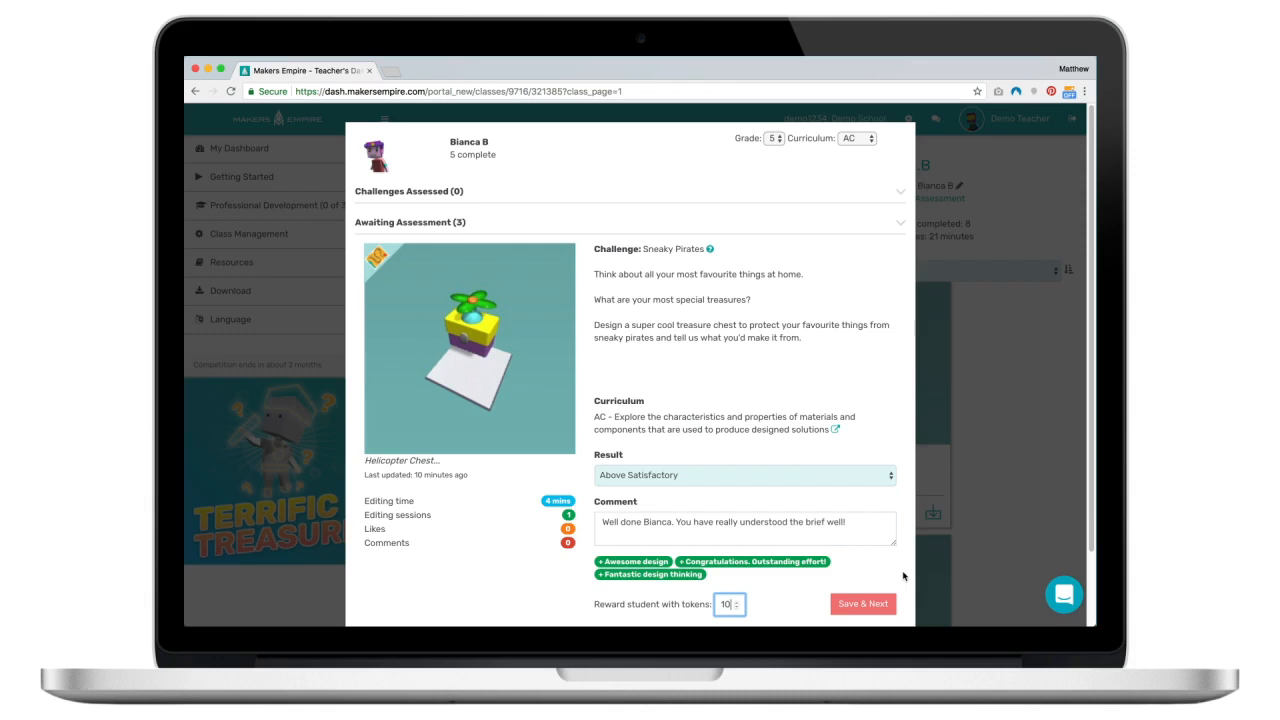
mouse_move(863, 603)
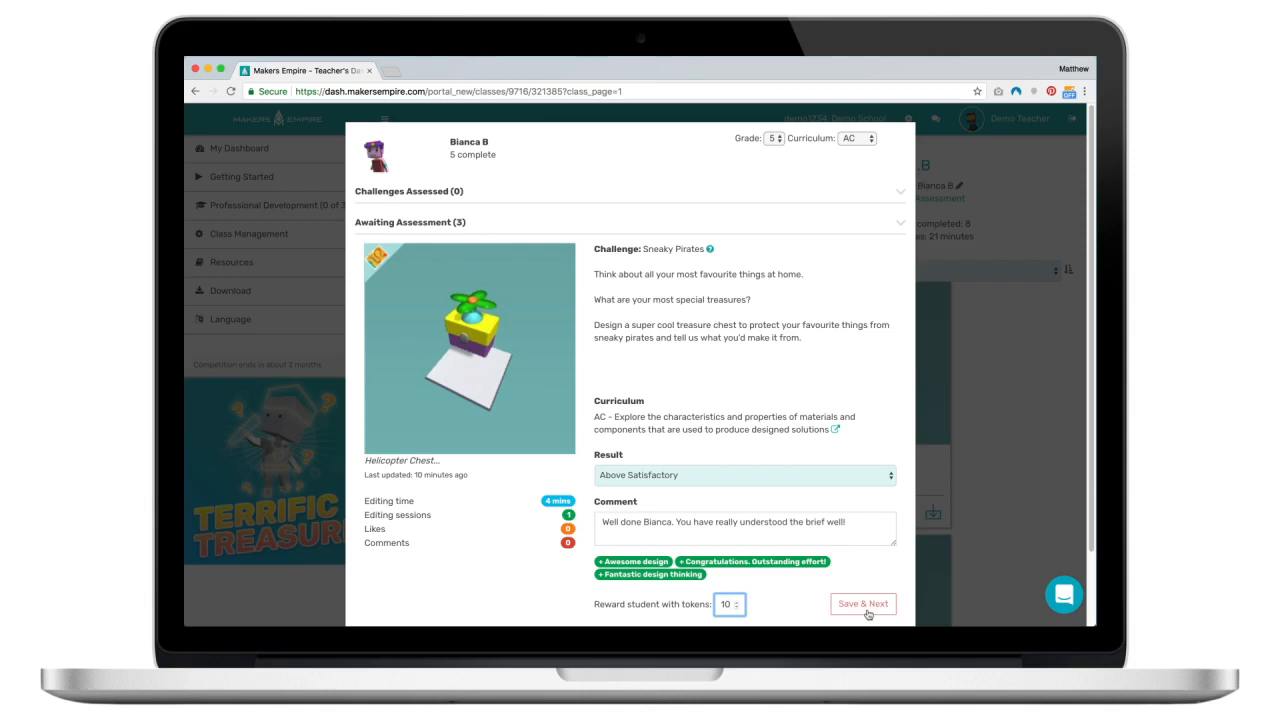
Save Bianca's assessment with Save & Next, then close the assessment window
left_click(862, 603)
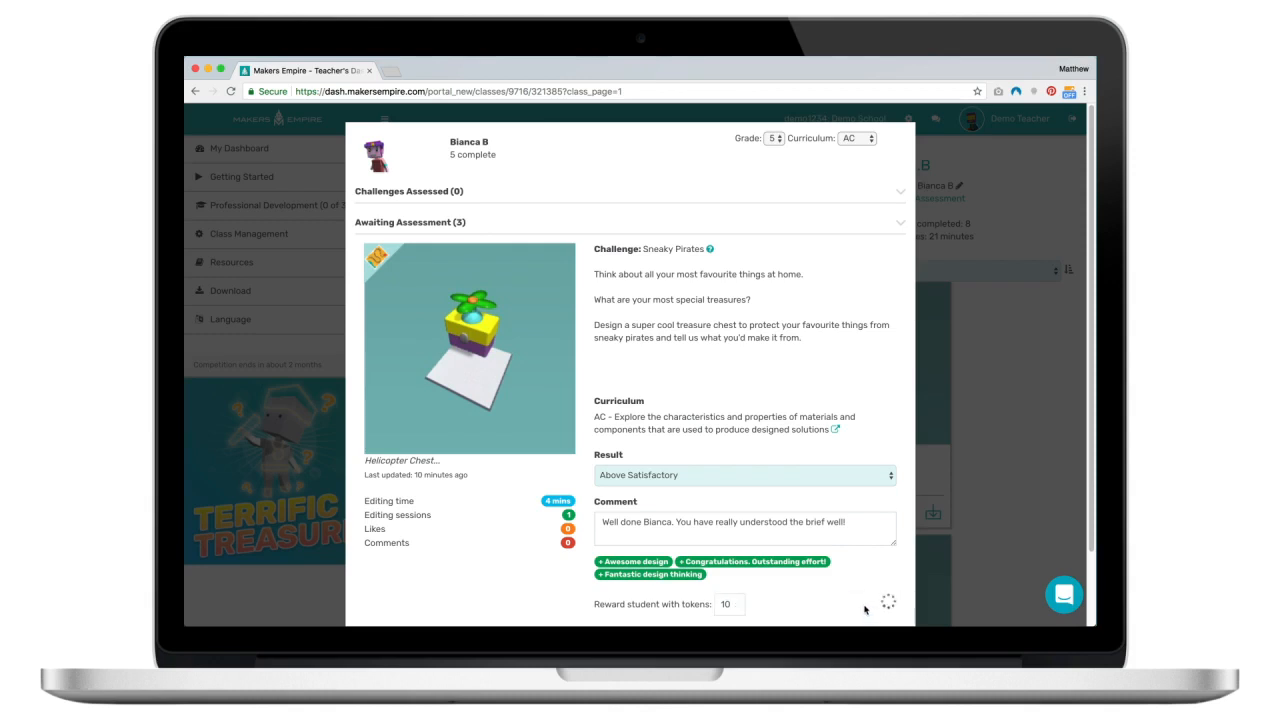
left_click(861, 553)
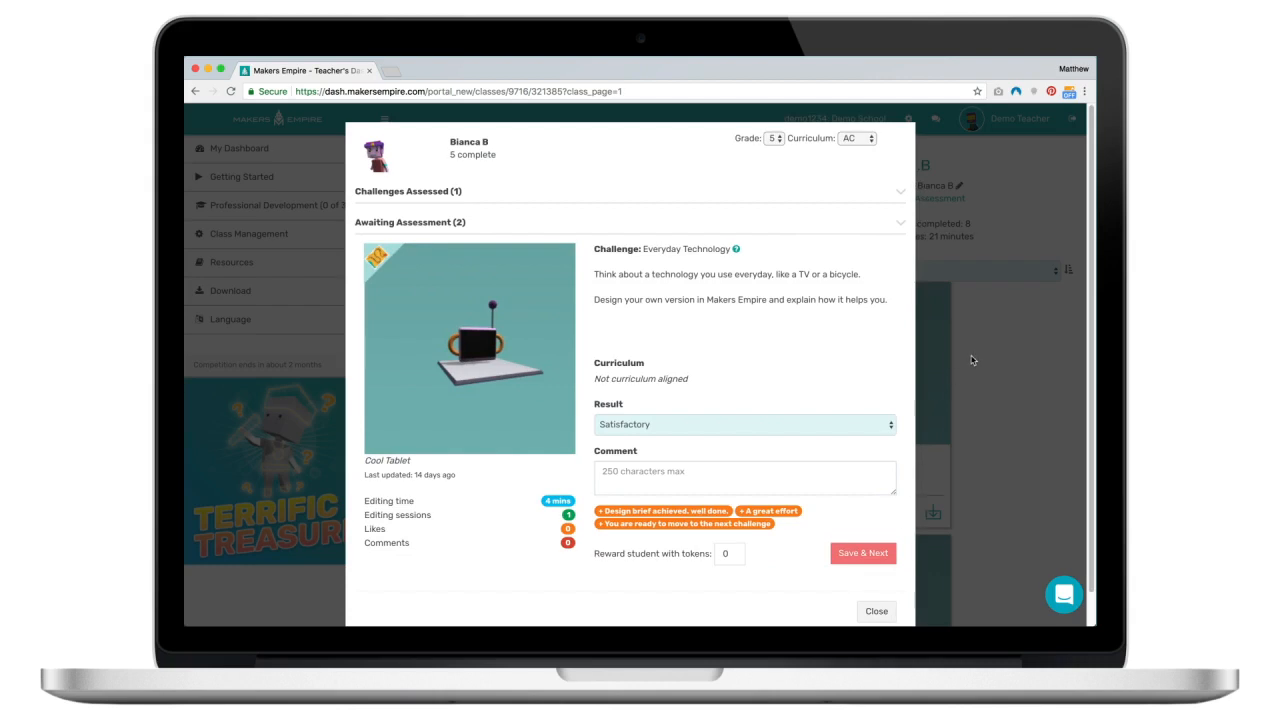
left_click(874, 610)
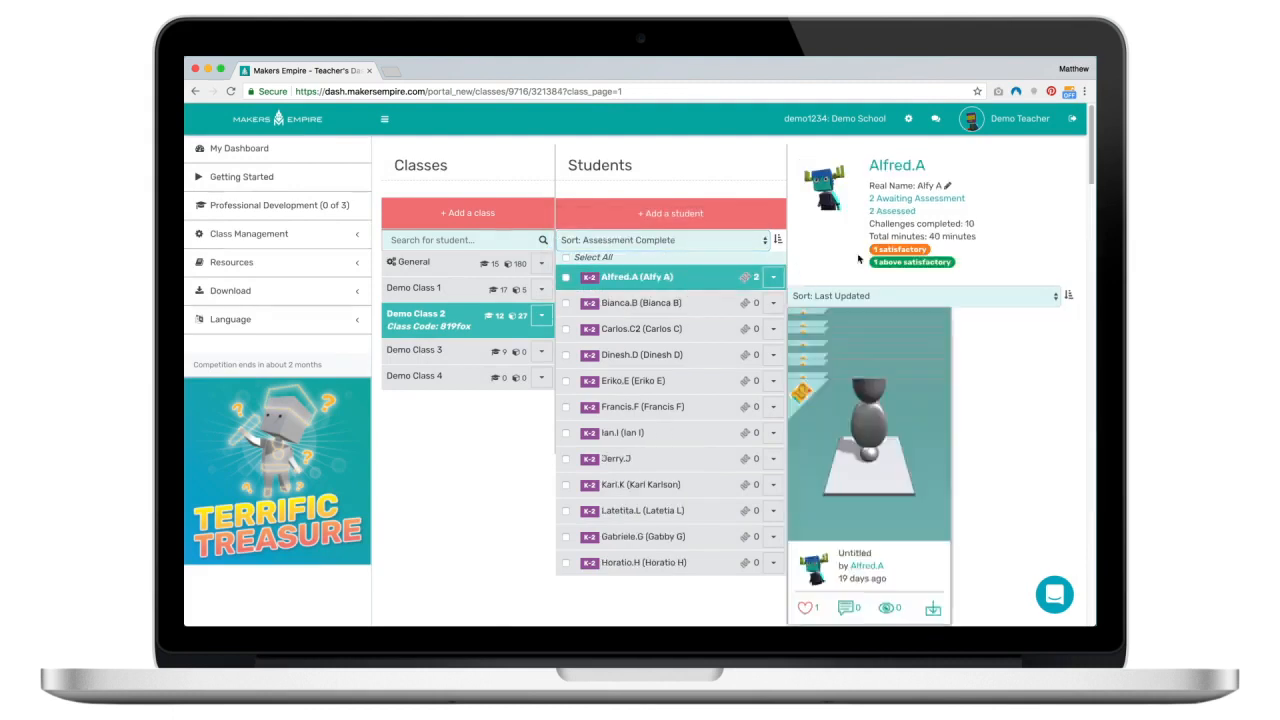
left_click(892, 210)
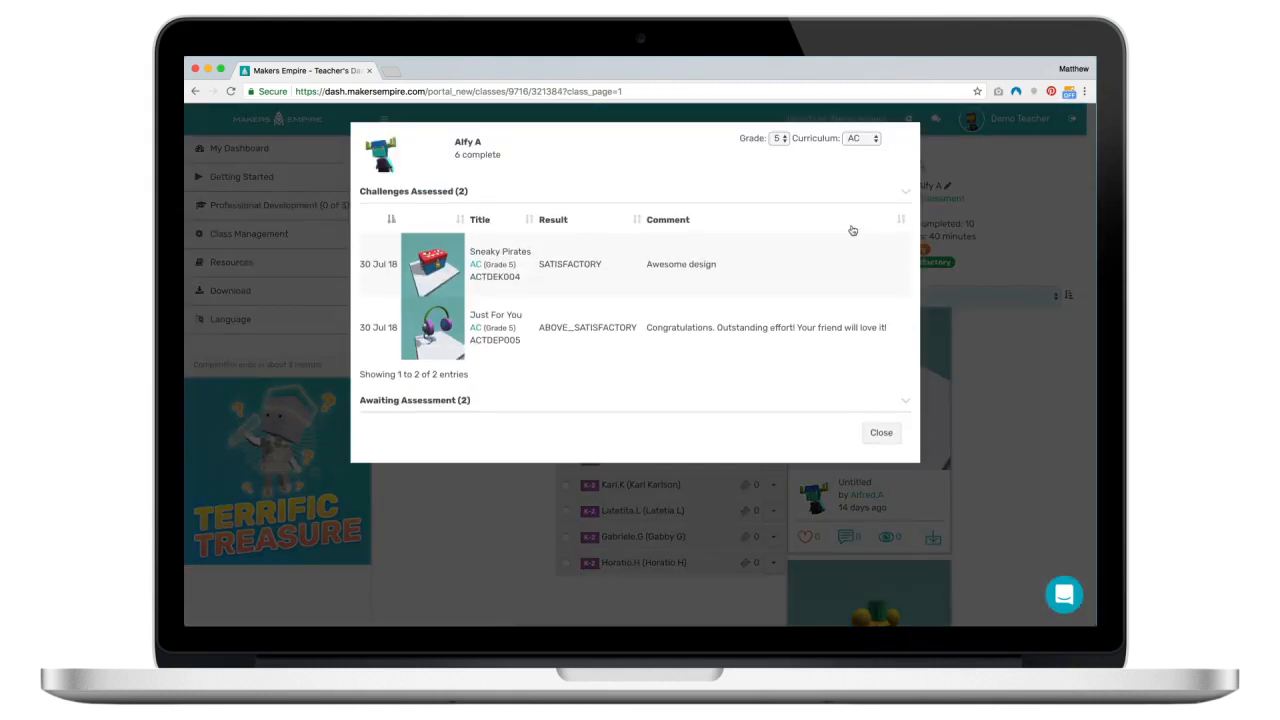
left_click(879, 432)
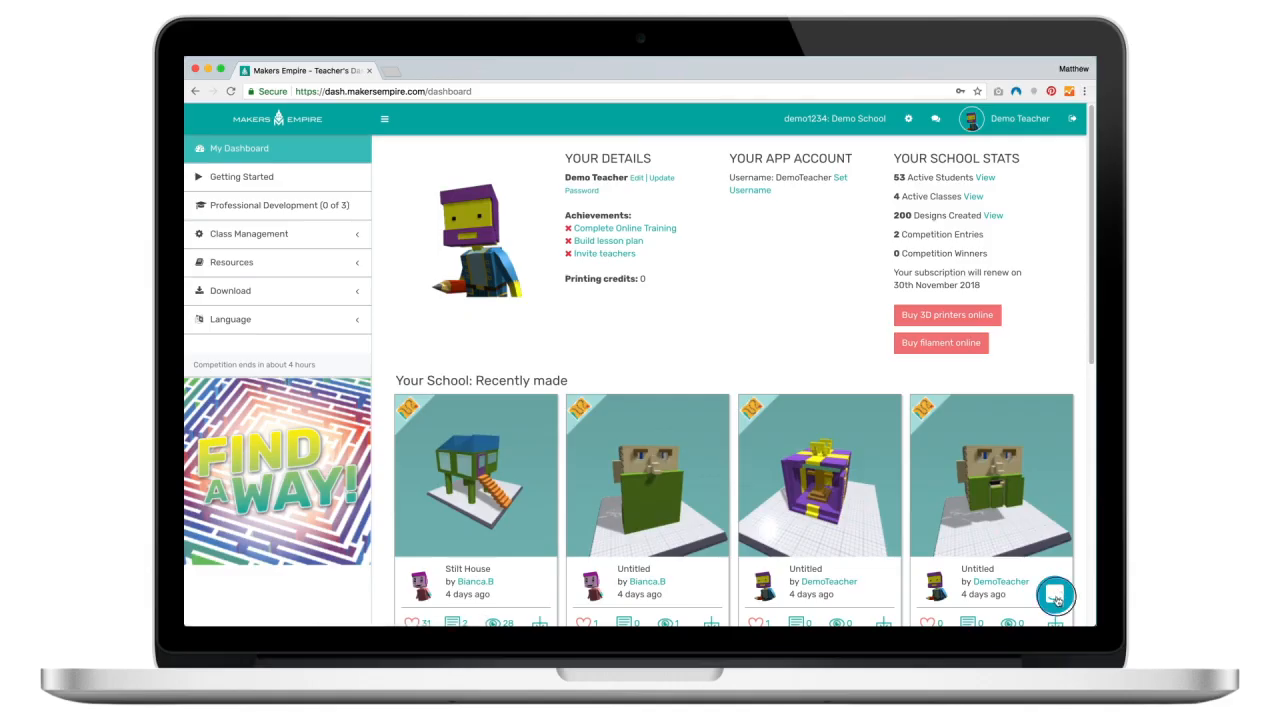
left_click(1055, 596)
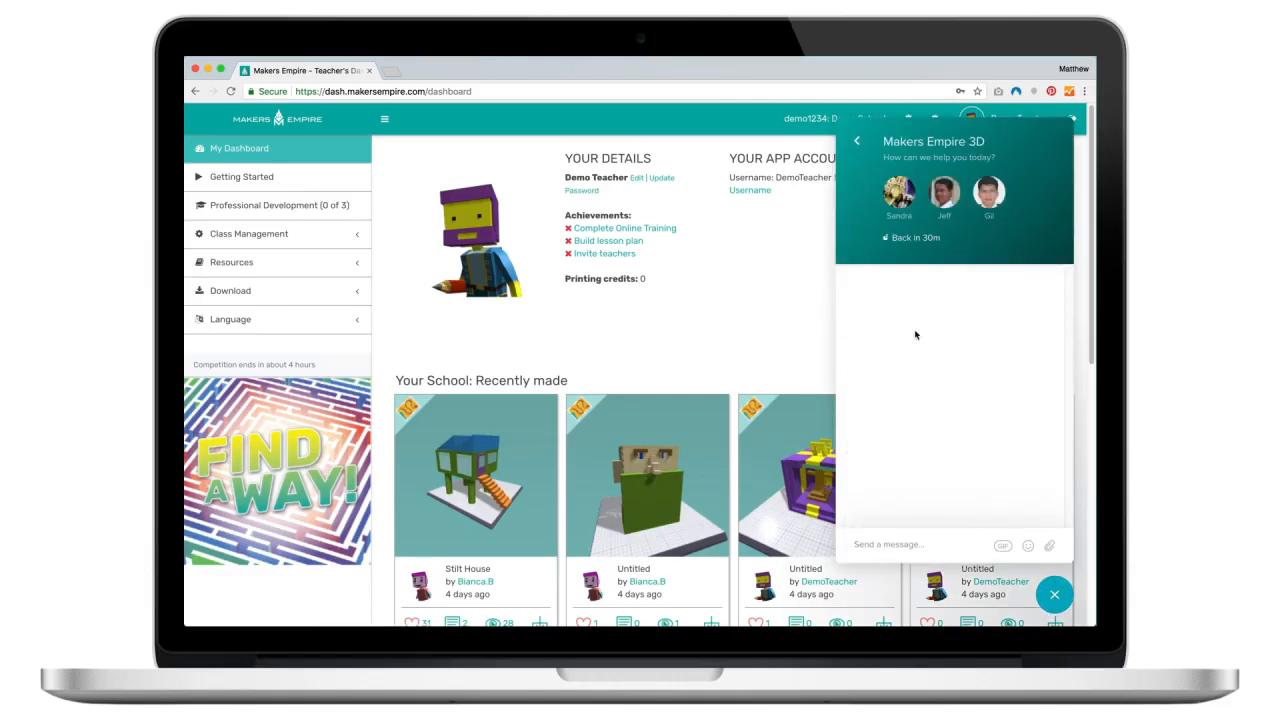
type("Hi,")
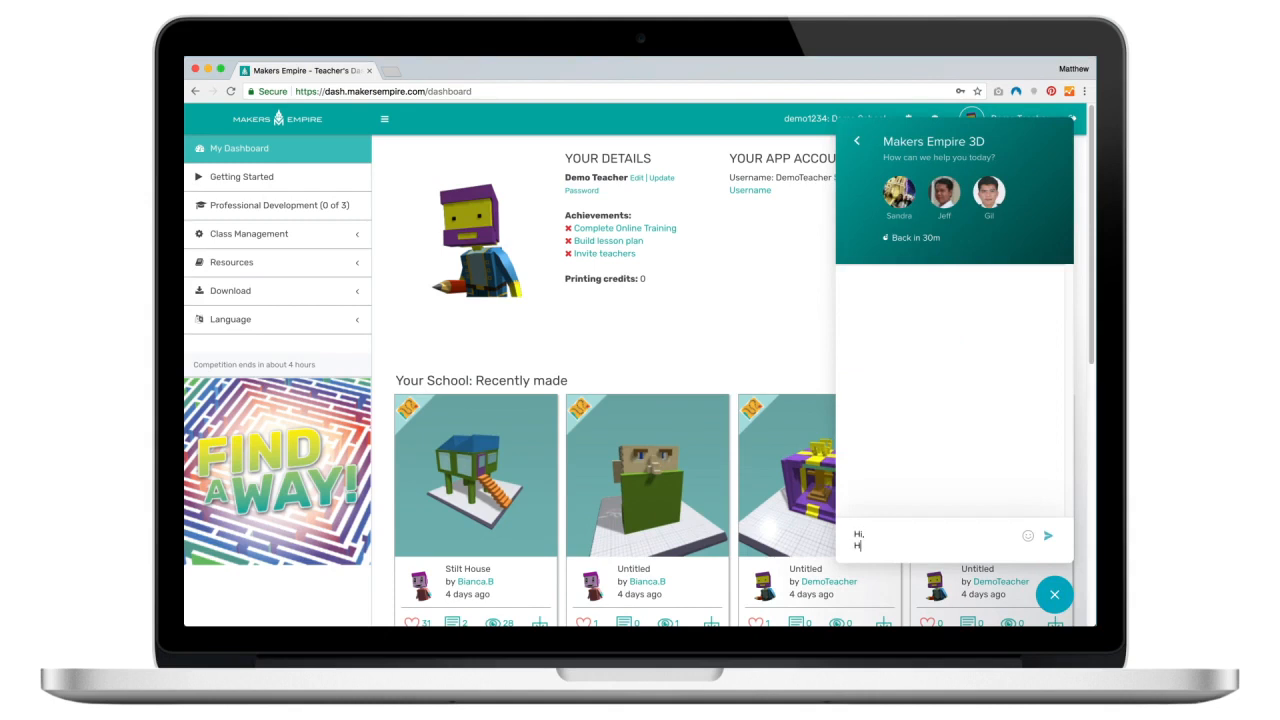
type("How do I add students?")
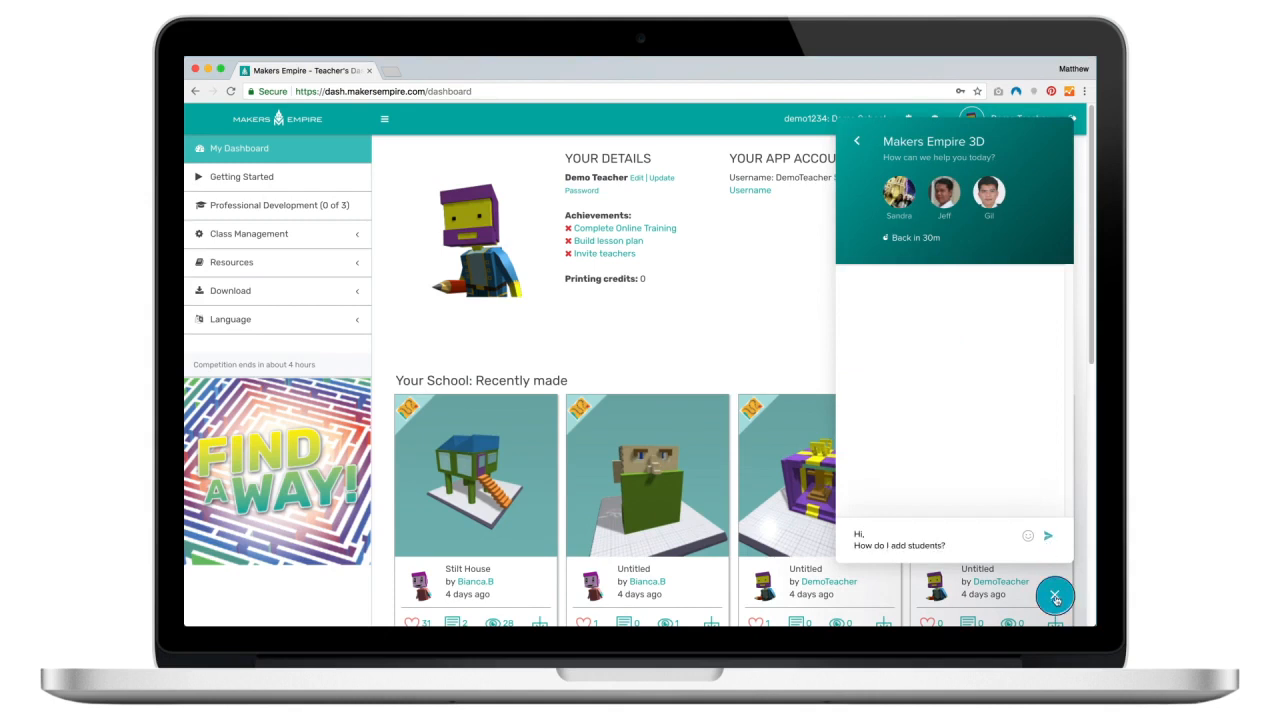
left_click(1054, 596)
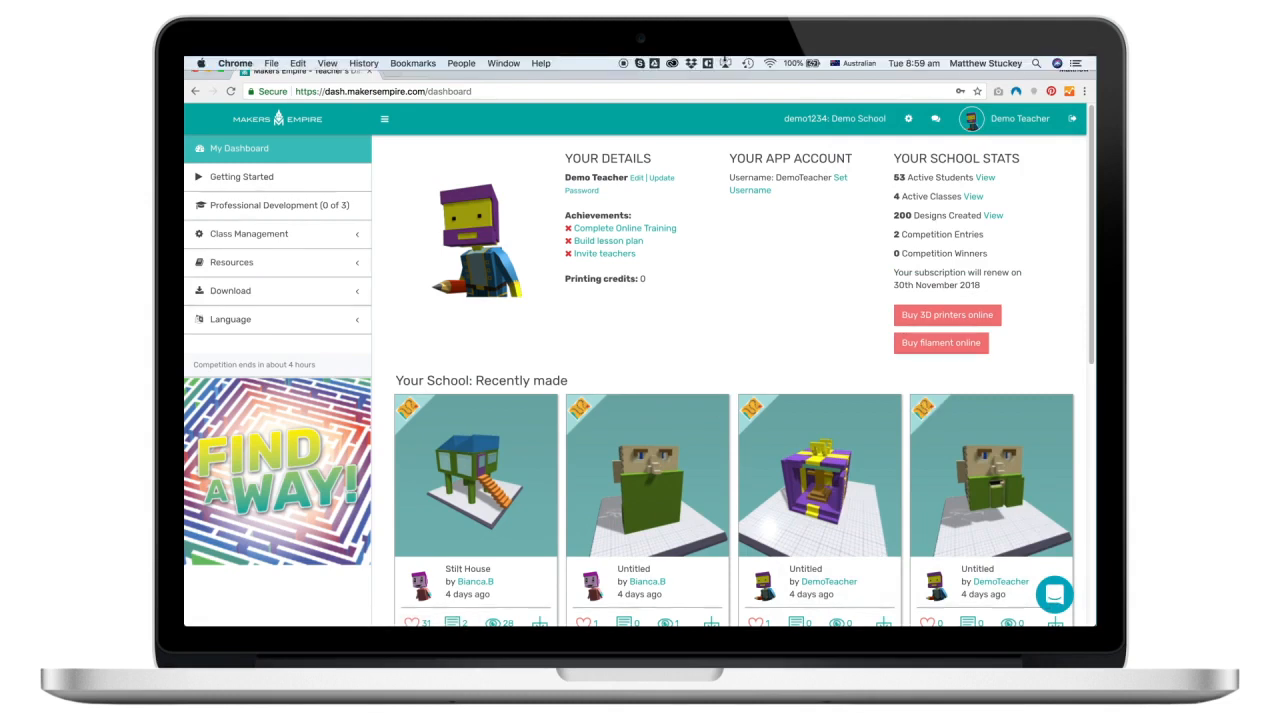
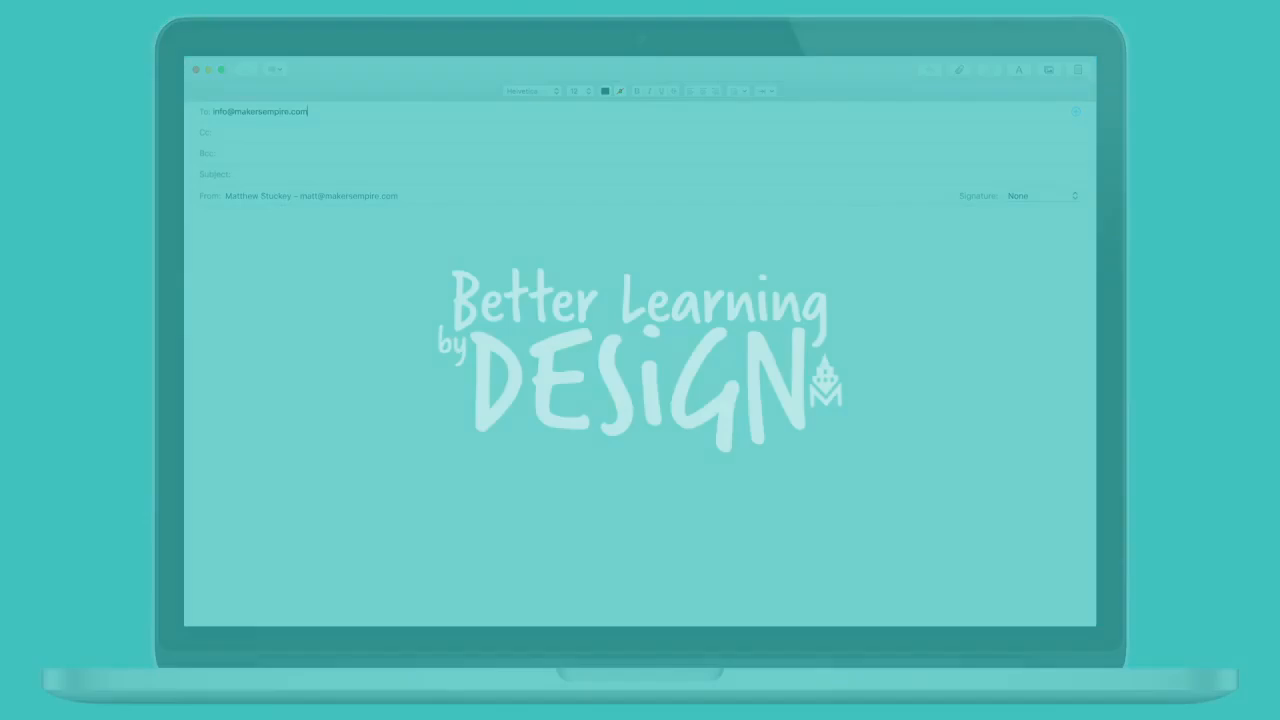